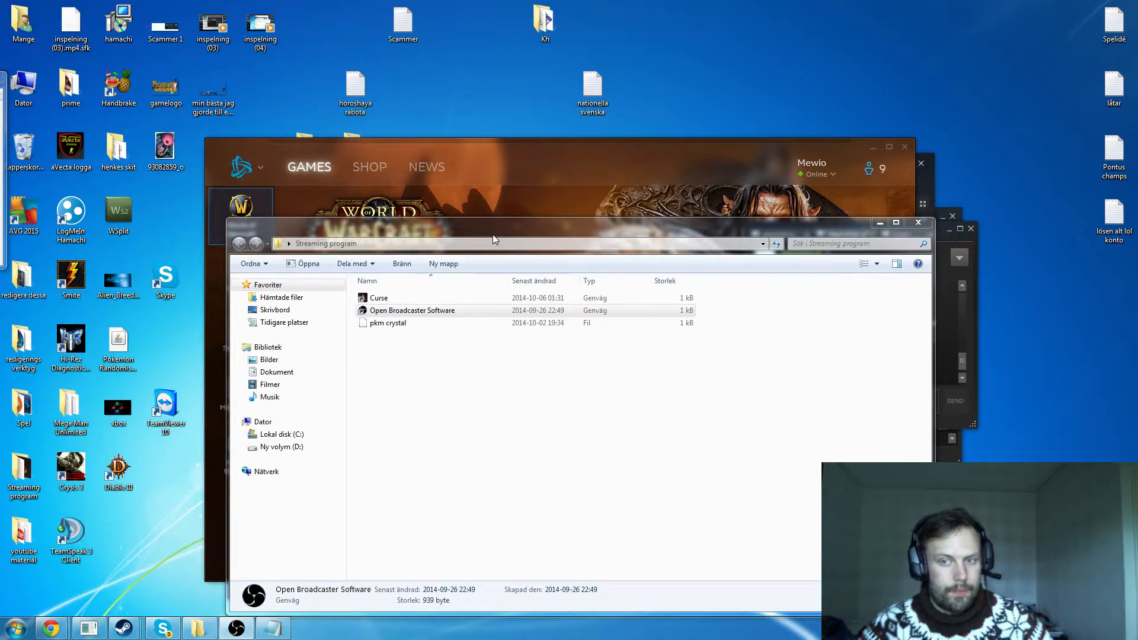
mouse_move(811, 219)
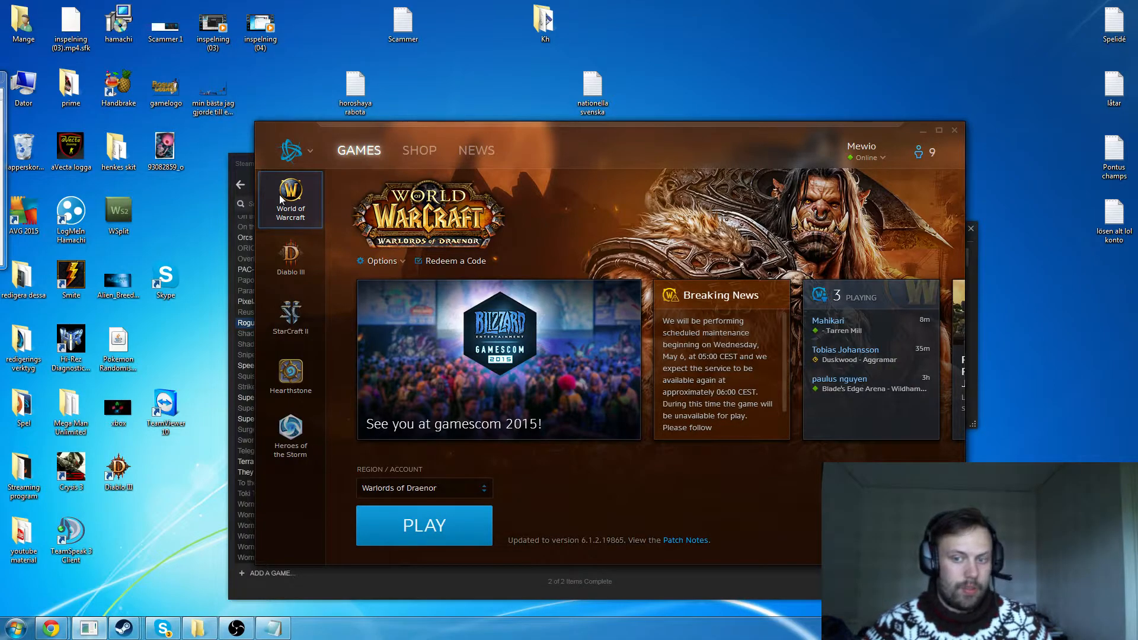
mouse_move(290, 259)
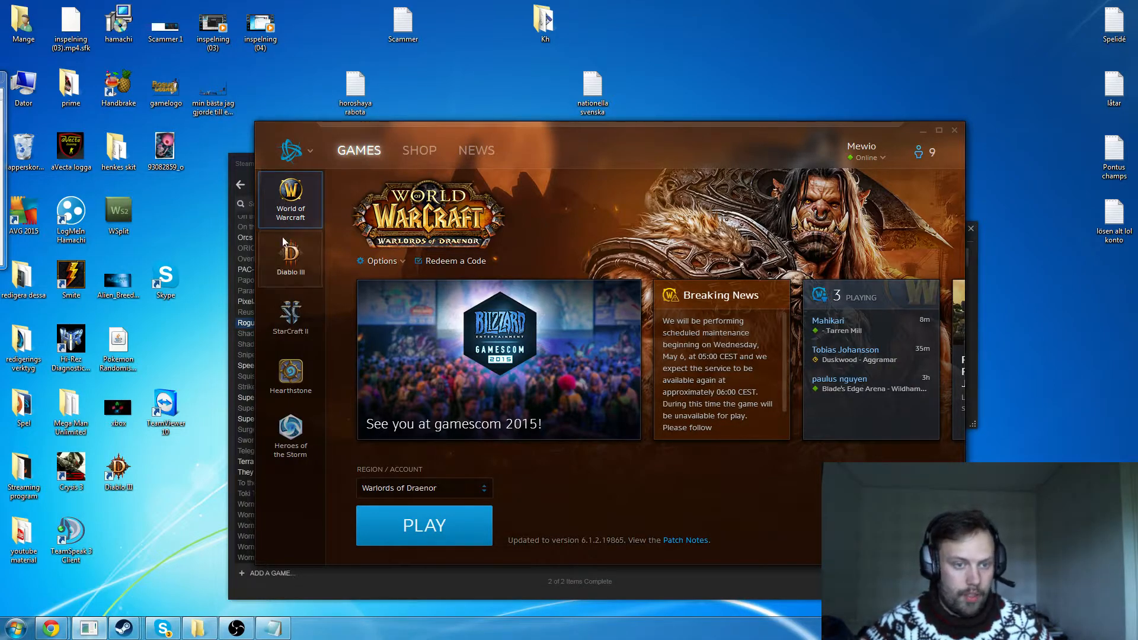
Browse the Diablo III, StarCraft II, Hearthstone and Heroes of the Storm pages, then bring Steam's library forward
click(290, 257)
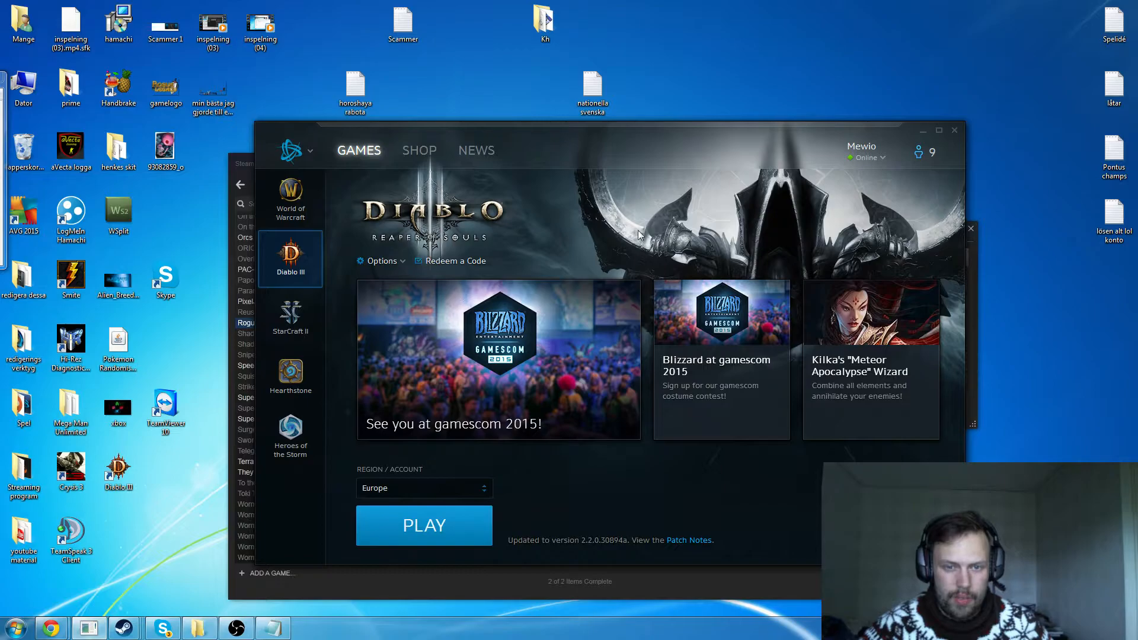
click(289, 317)
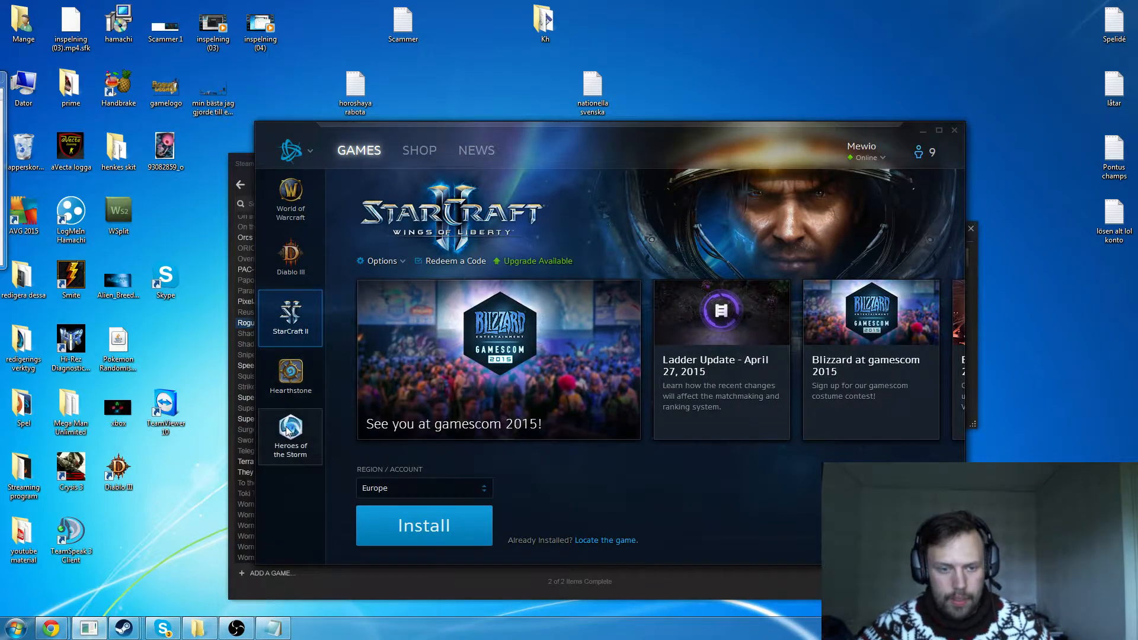
click(290, 377)
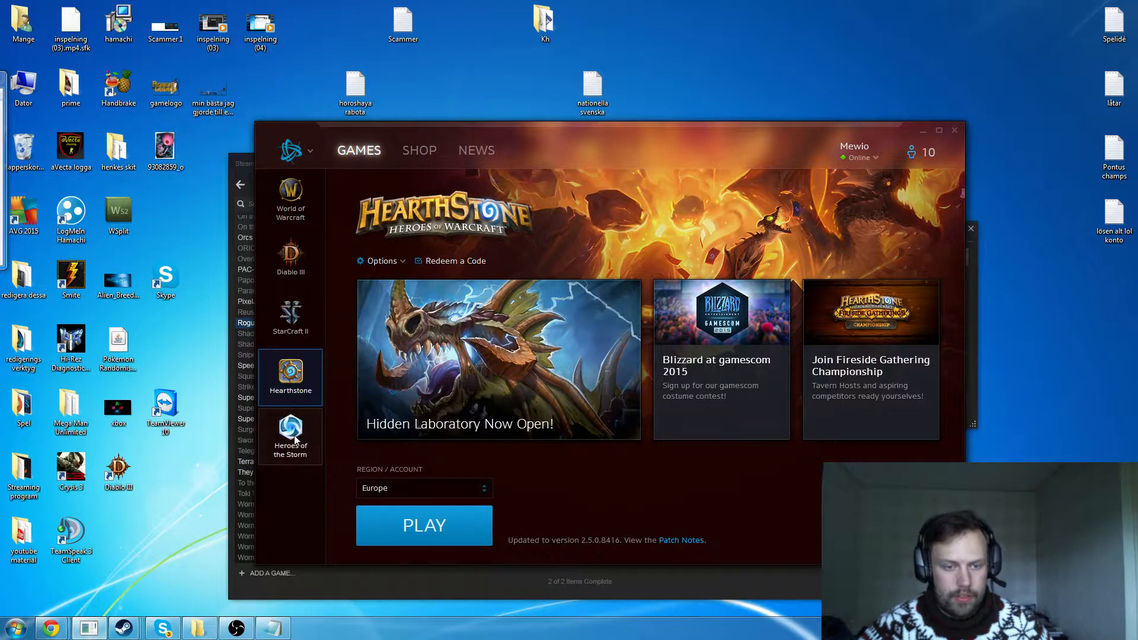
click(289, 435)
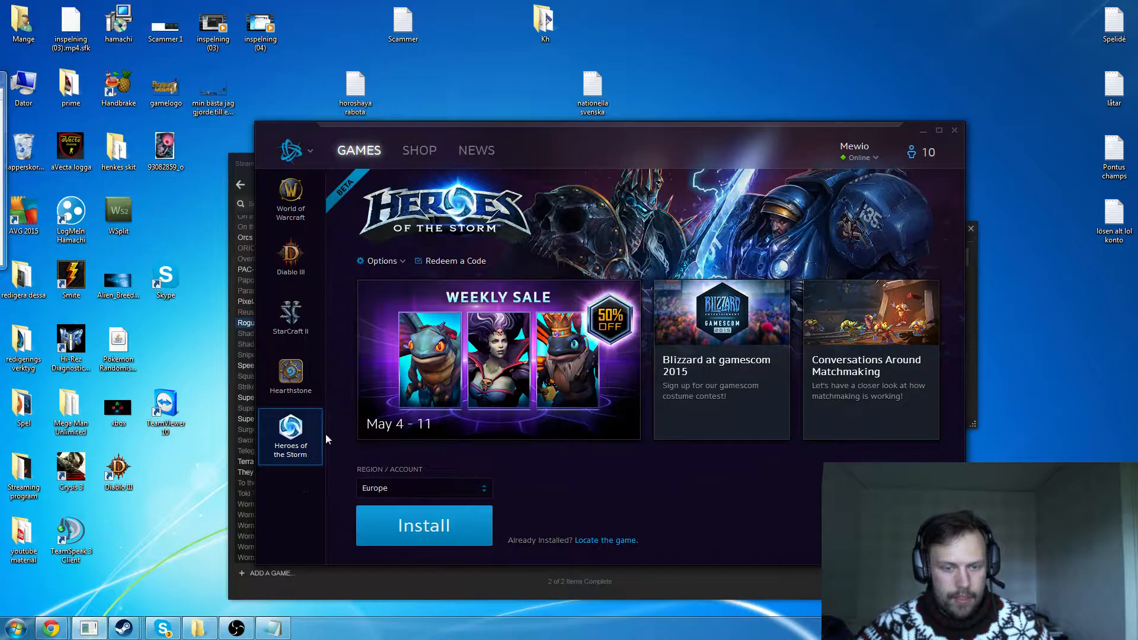
click(290, 376)
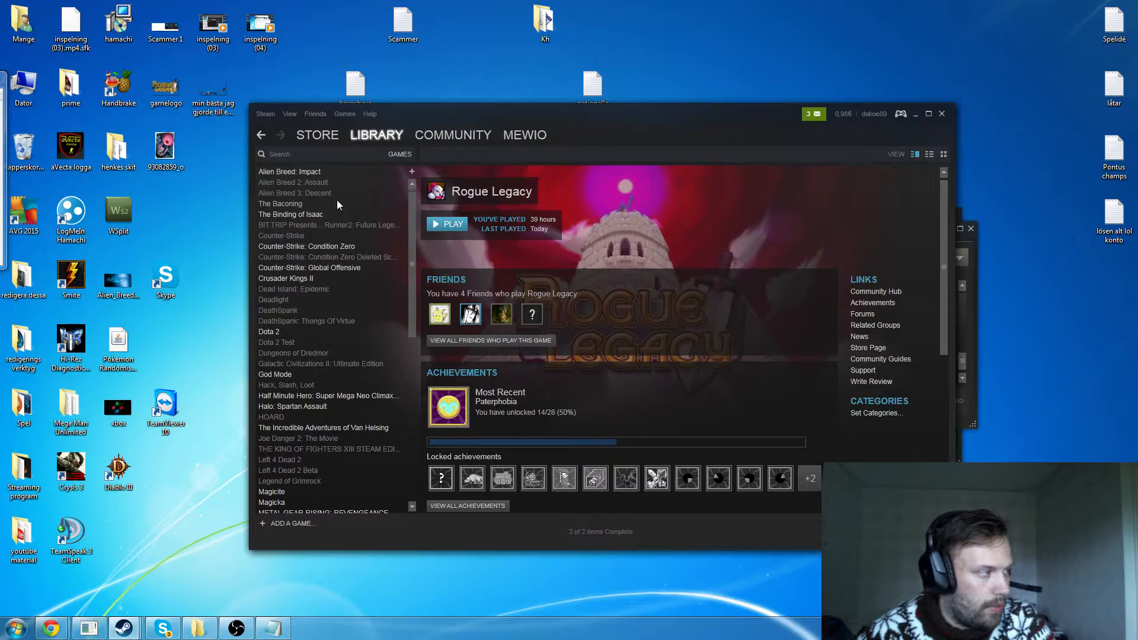
mouse_move(314, 192)
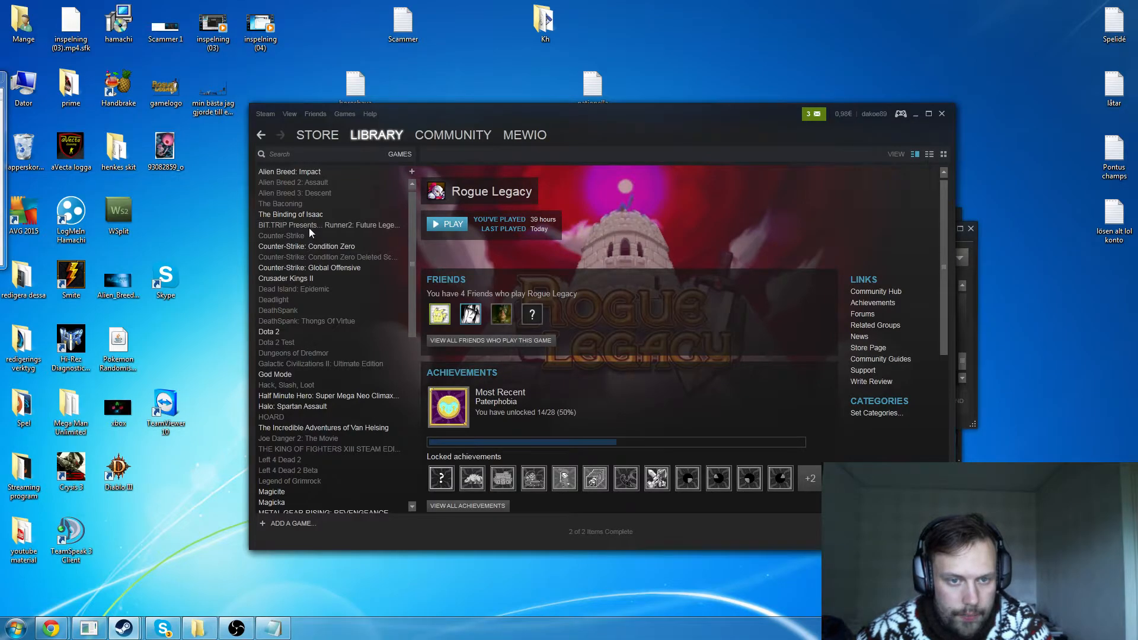
Browse the Runner2, Counter-Strike, Condition Zero Deleted Scenes and CS: Global Offensive library pages
click(328, 226)
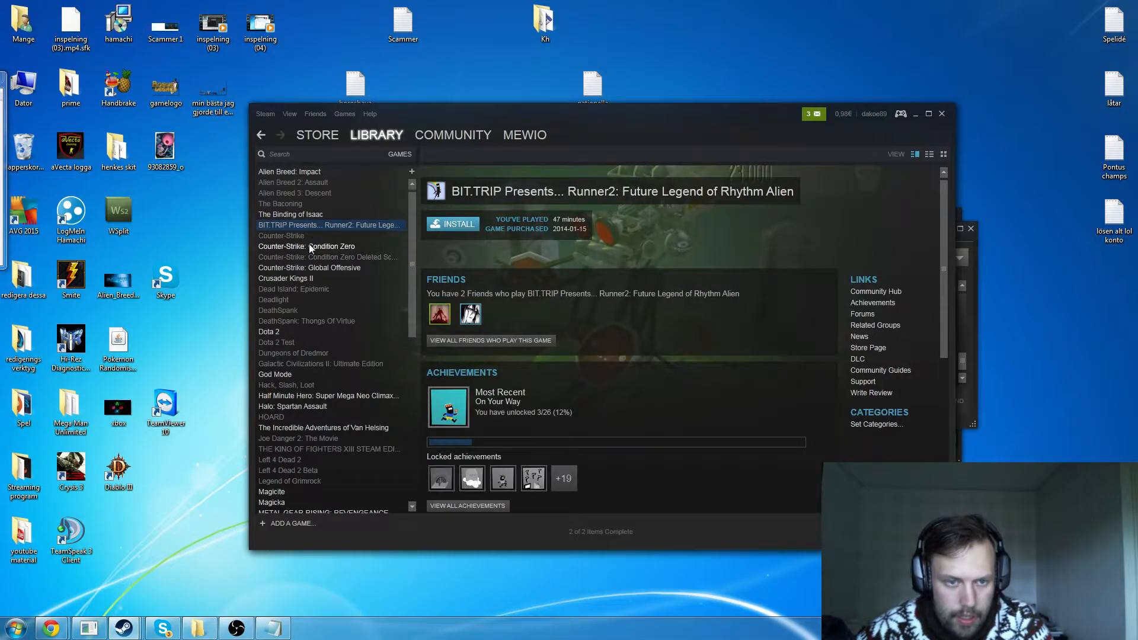
click(282, 235)
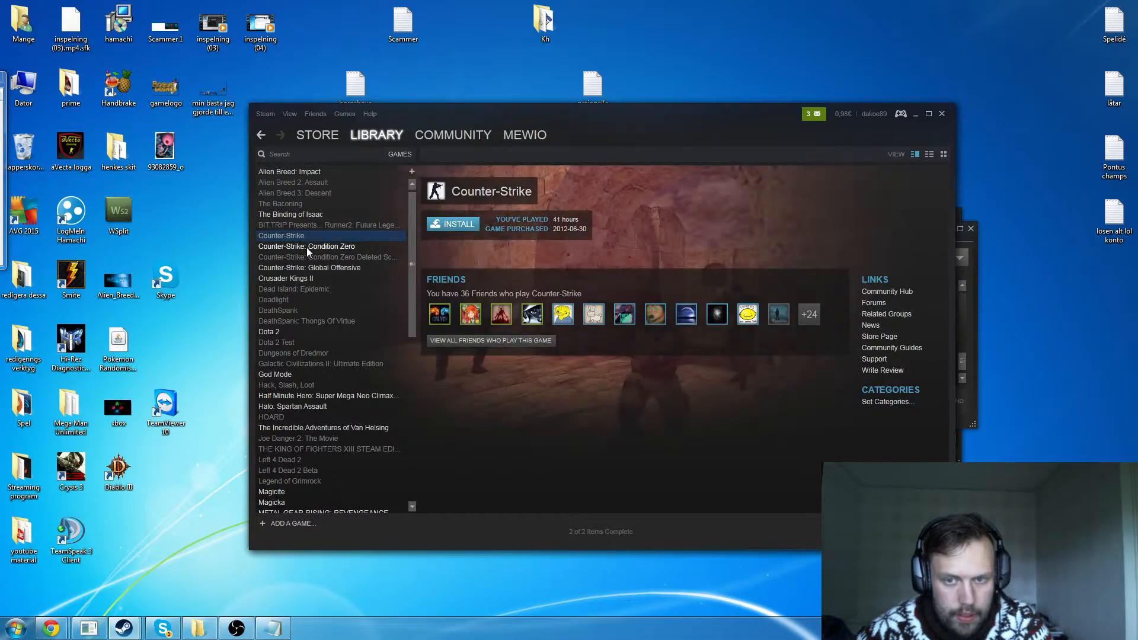
click(327, 257)
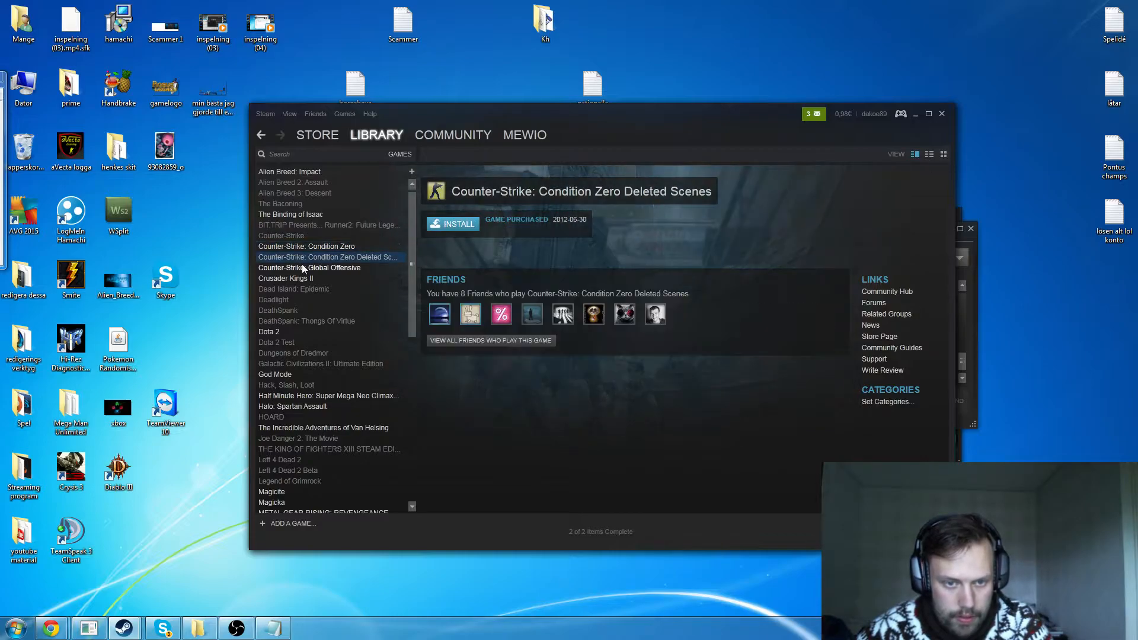
click(309, 268)
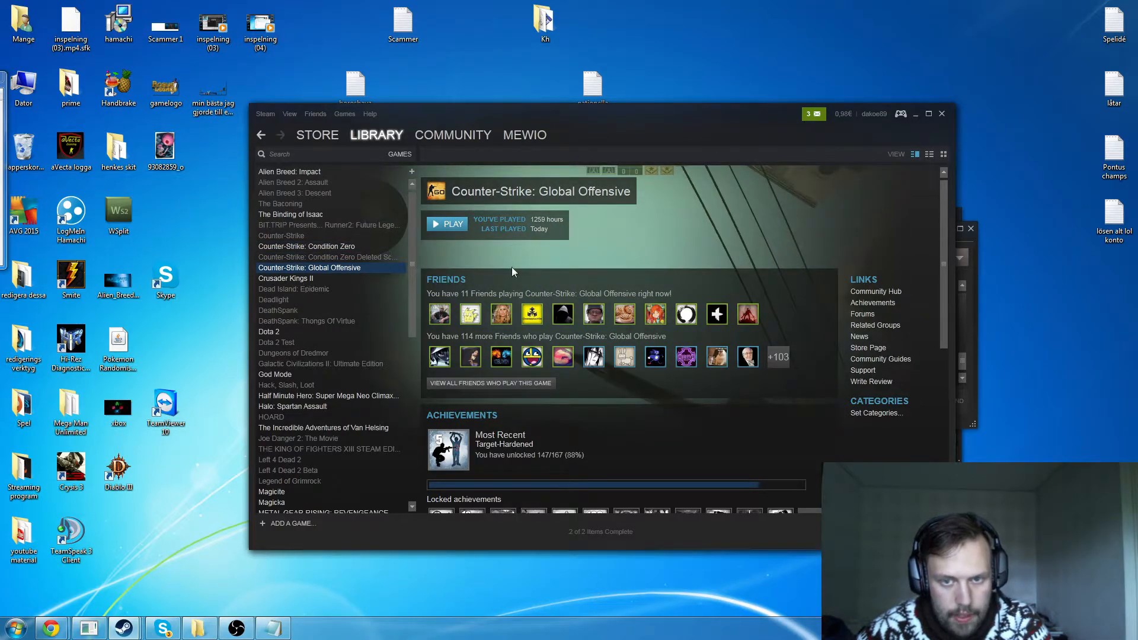
Browse the Crusader Kings II, Dead Island: Epidemic and DeathSpank pages, ending on Dota 2
click(285, 277)
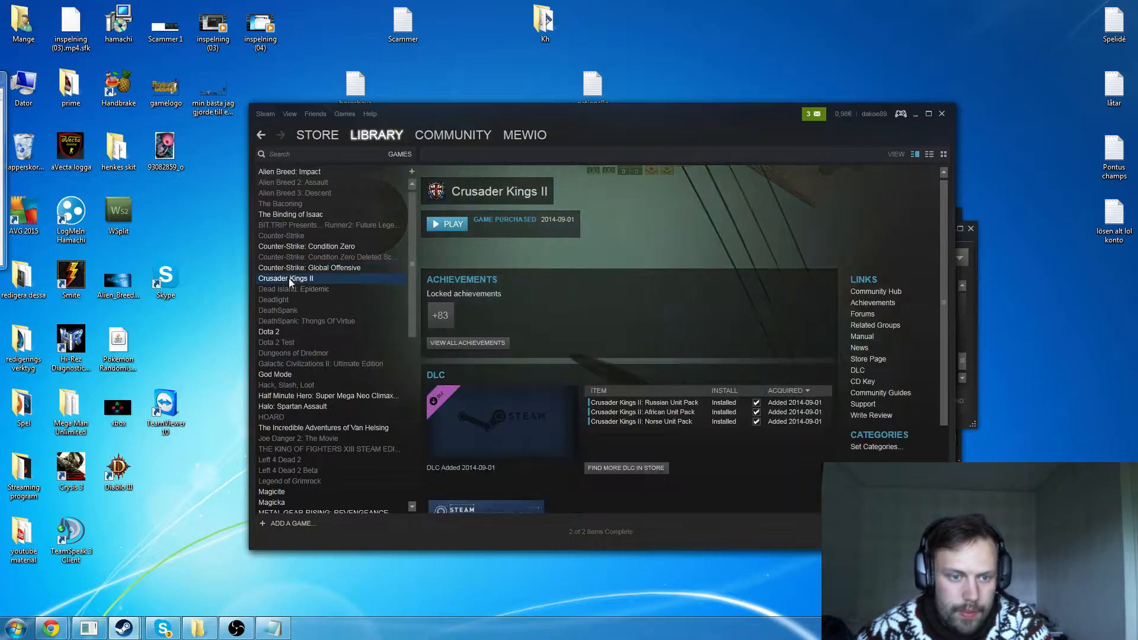
click(293, 289)
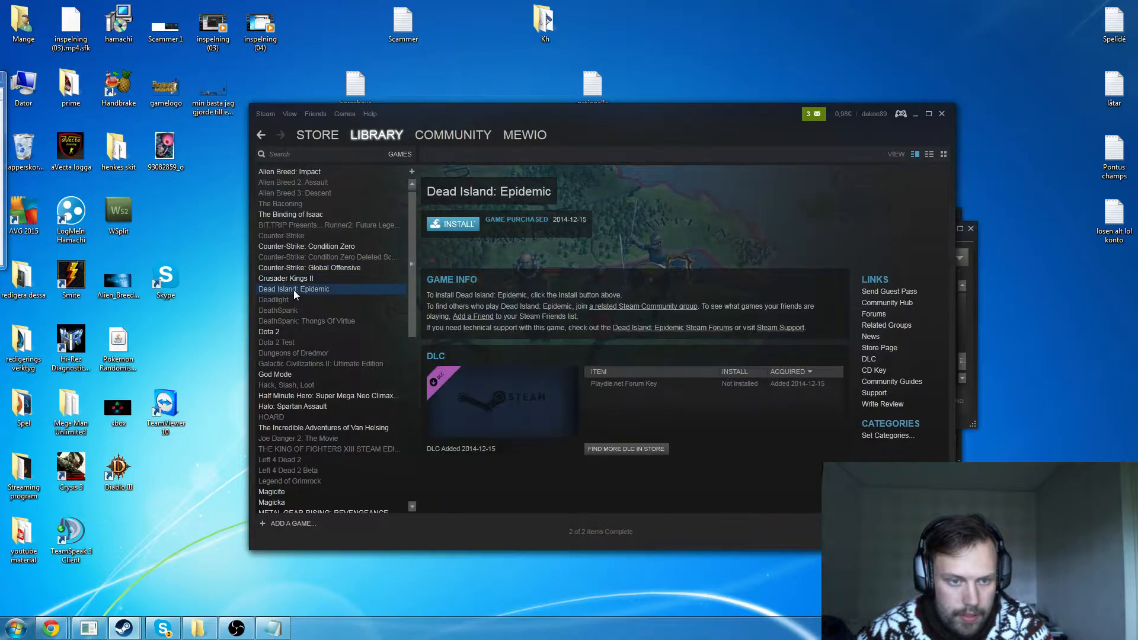
click(278, 310)
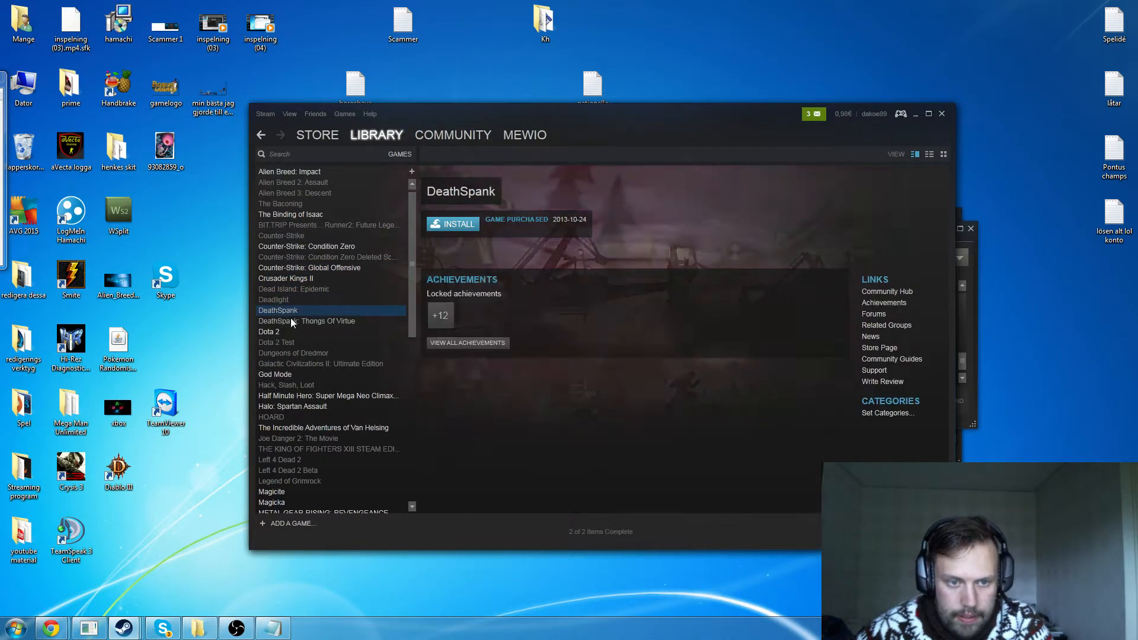
click(269, 331)
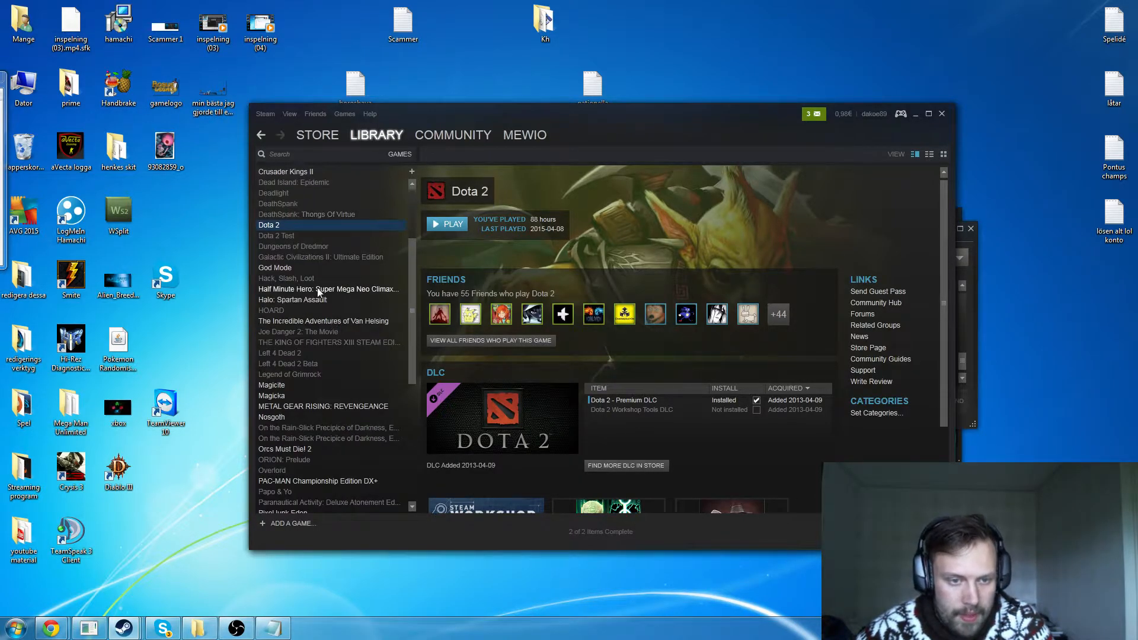
Browse the God Mode, Left 4 Dead 2, Magicite and Paranautical Activity library pages
click(274, 266)
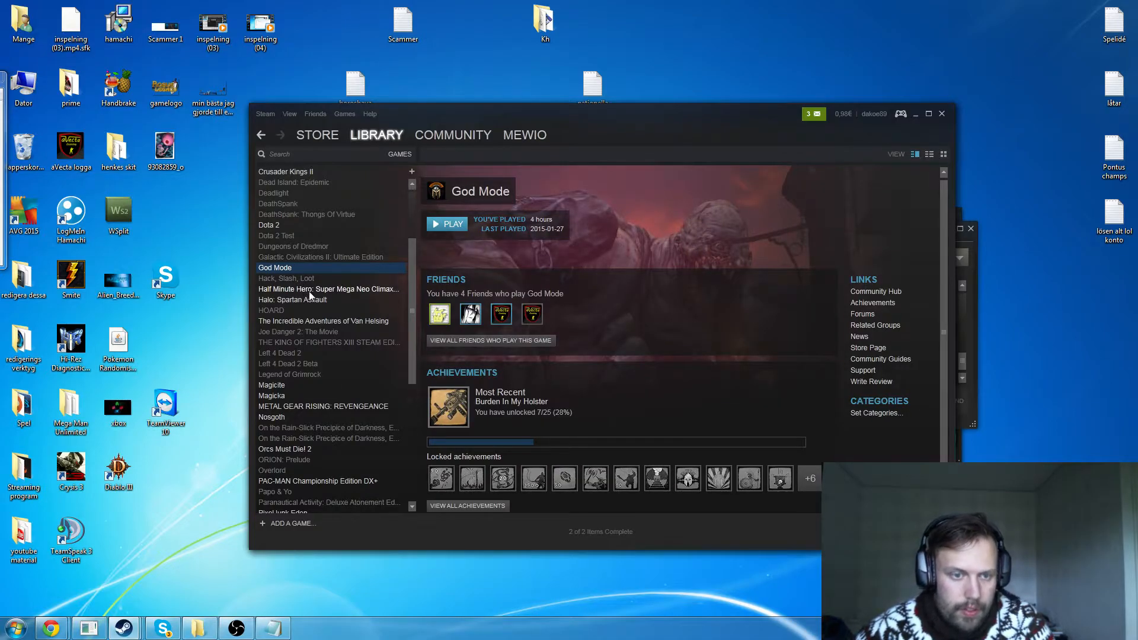
scroll(down, 3)
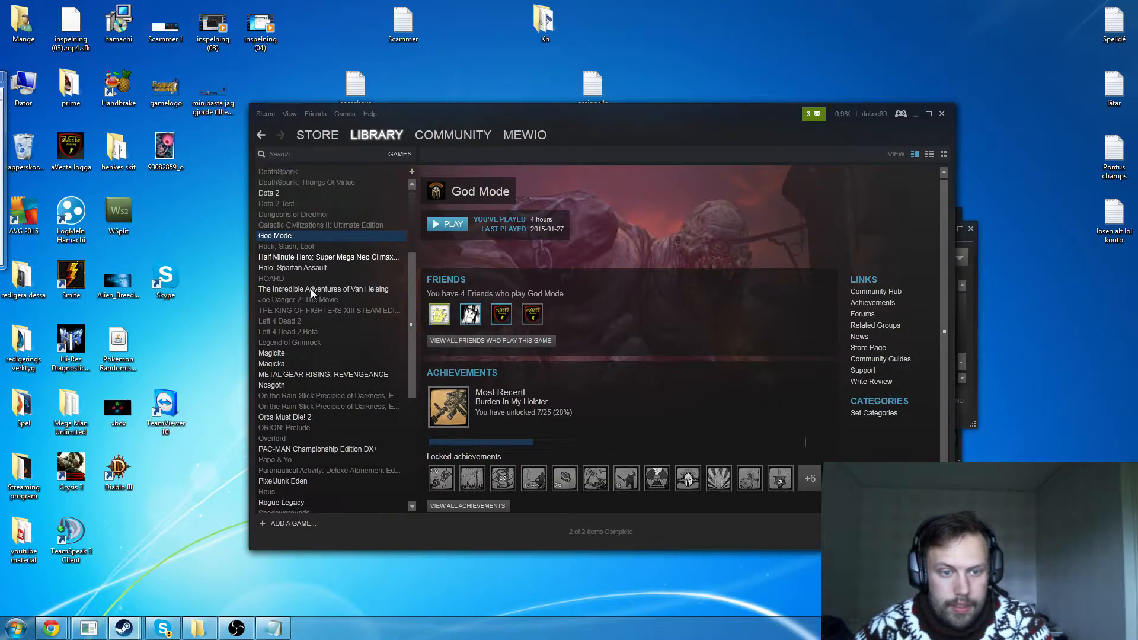
click(279, 290)
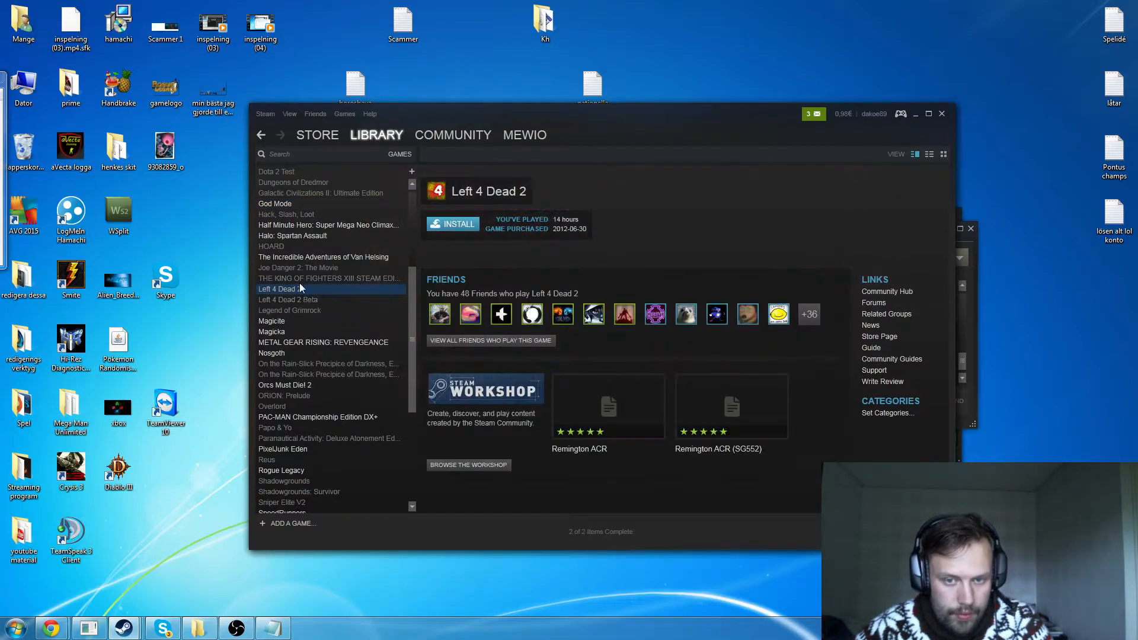
click(272, 321)
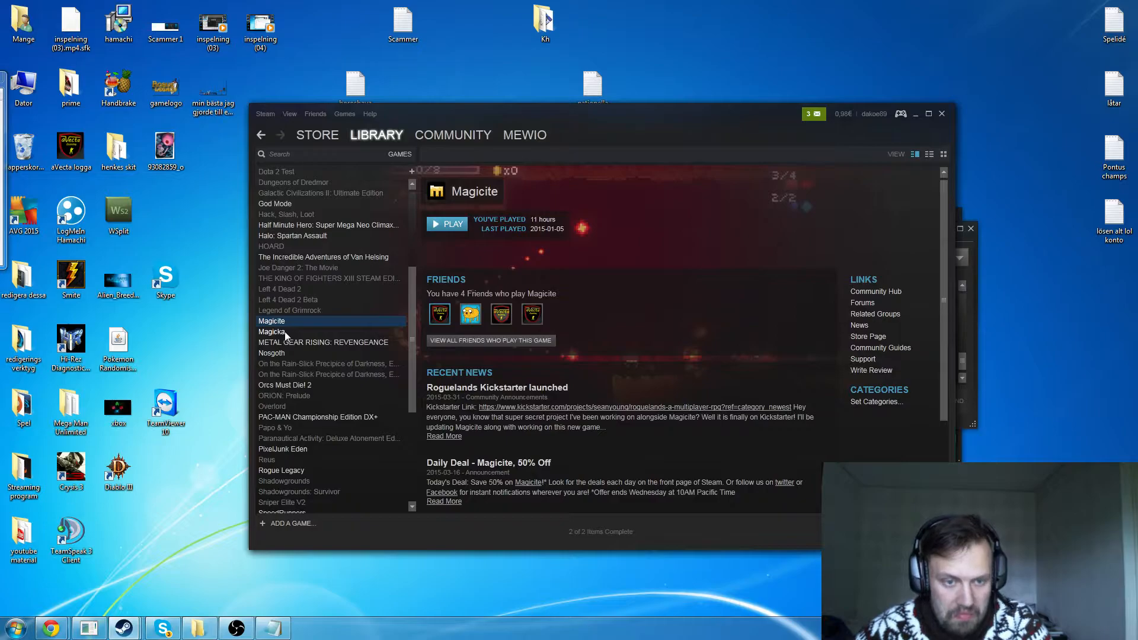
click(324, 342)
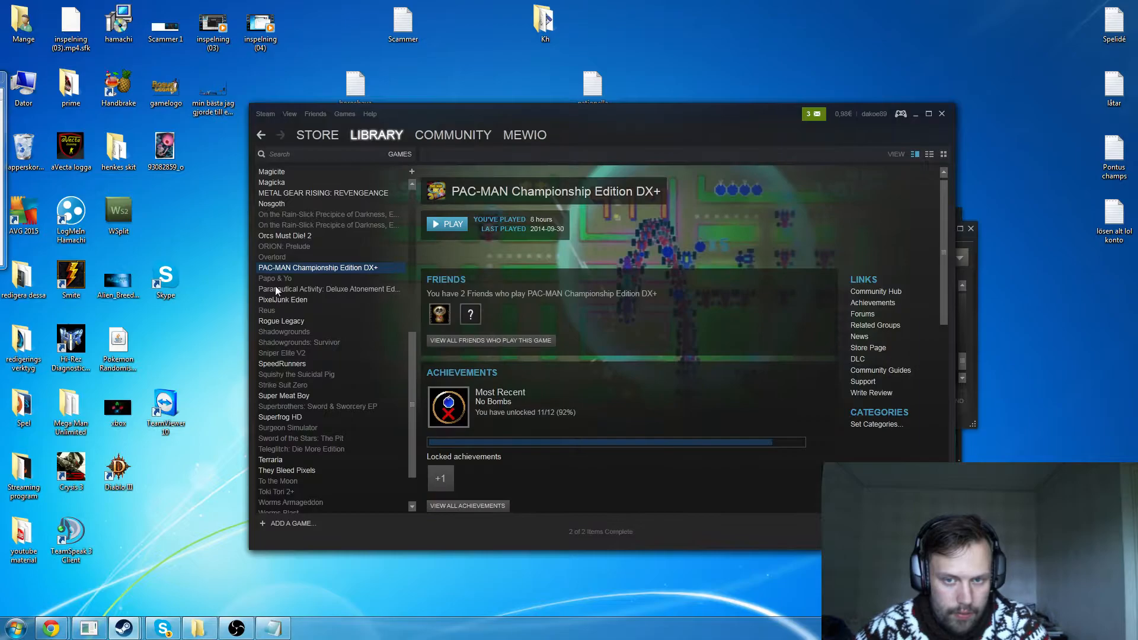
click(327, 289)
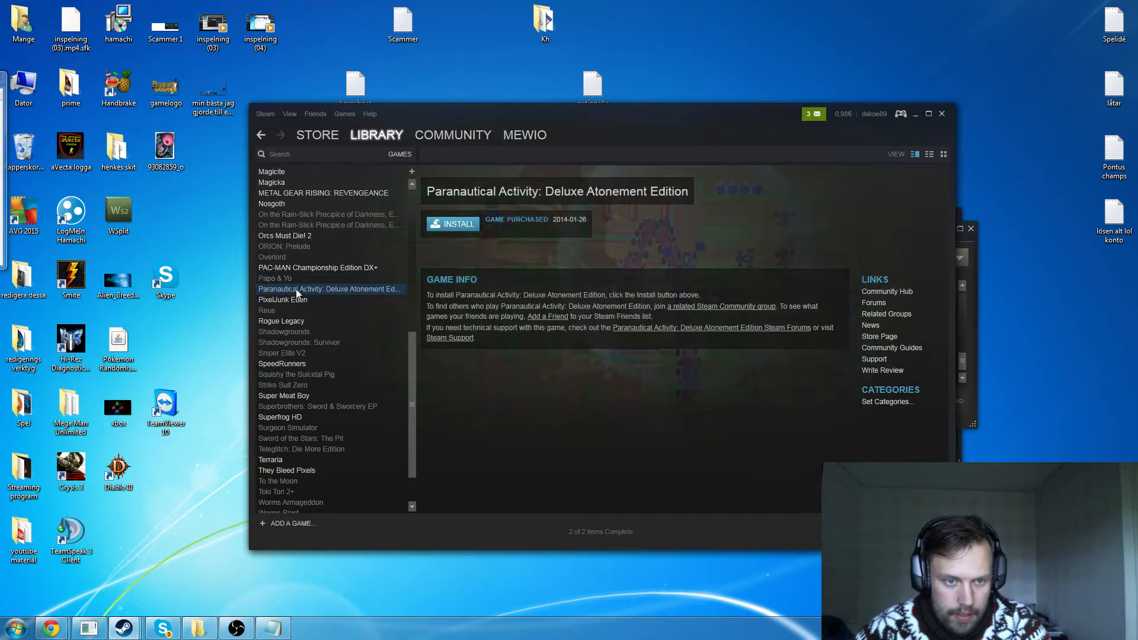
Browse the Reus, Worms Blast, Worms Pinball and Strike Suit Zero pages, then leave Steam for the desktop
click(267, 261)
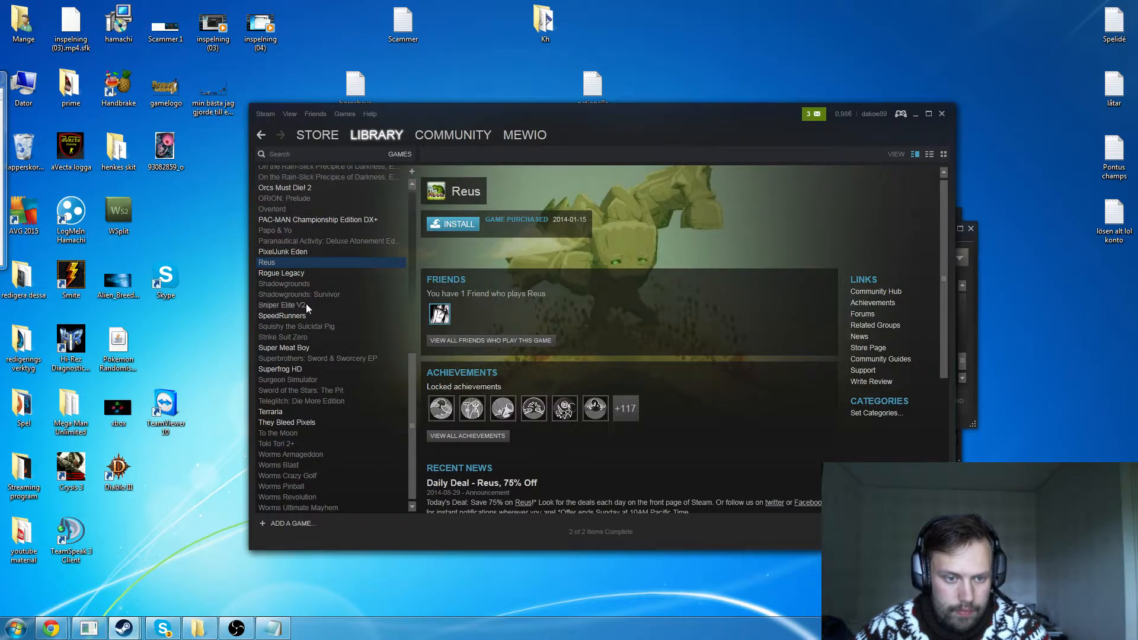
click(278, 465)
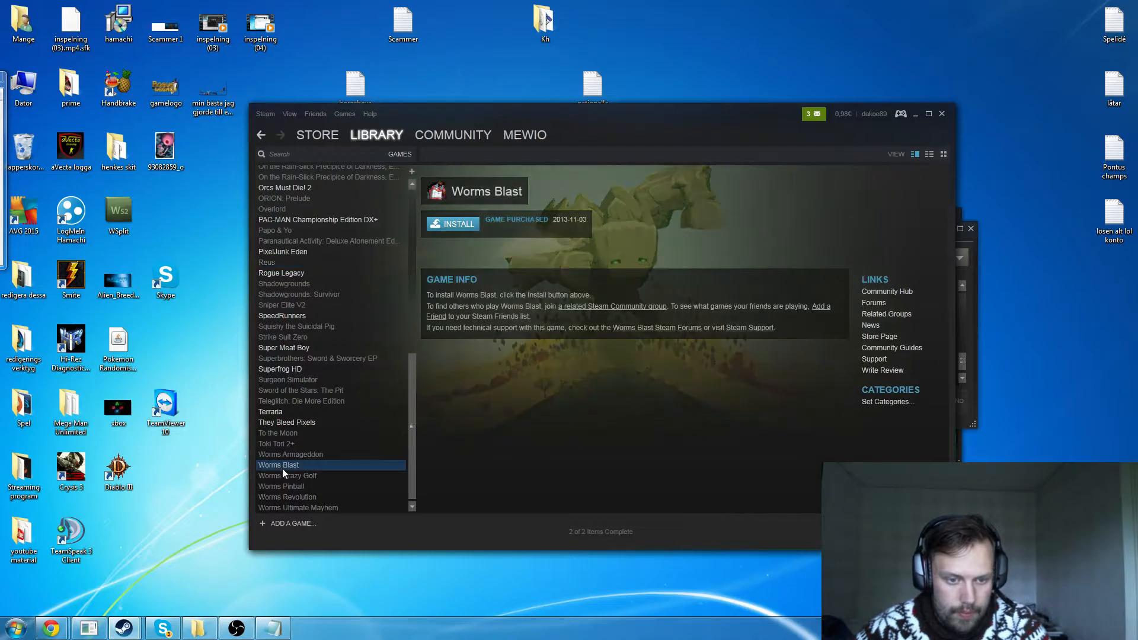
click(286, 486)
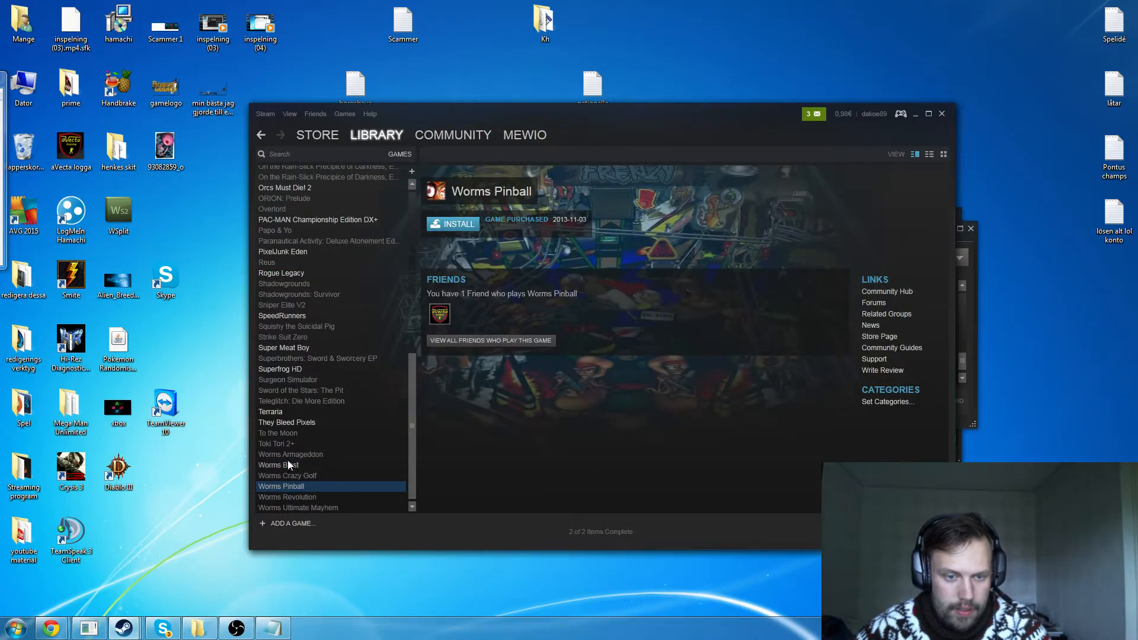
click(283, 336)
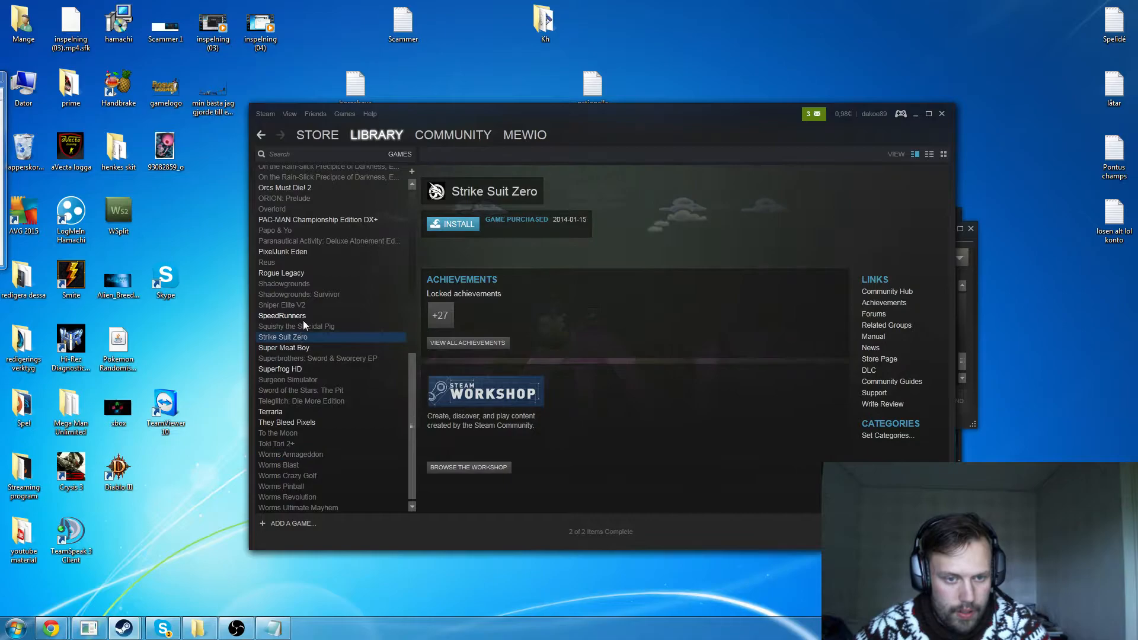
click(941, 113)
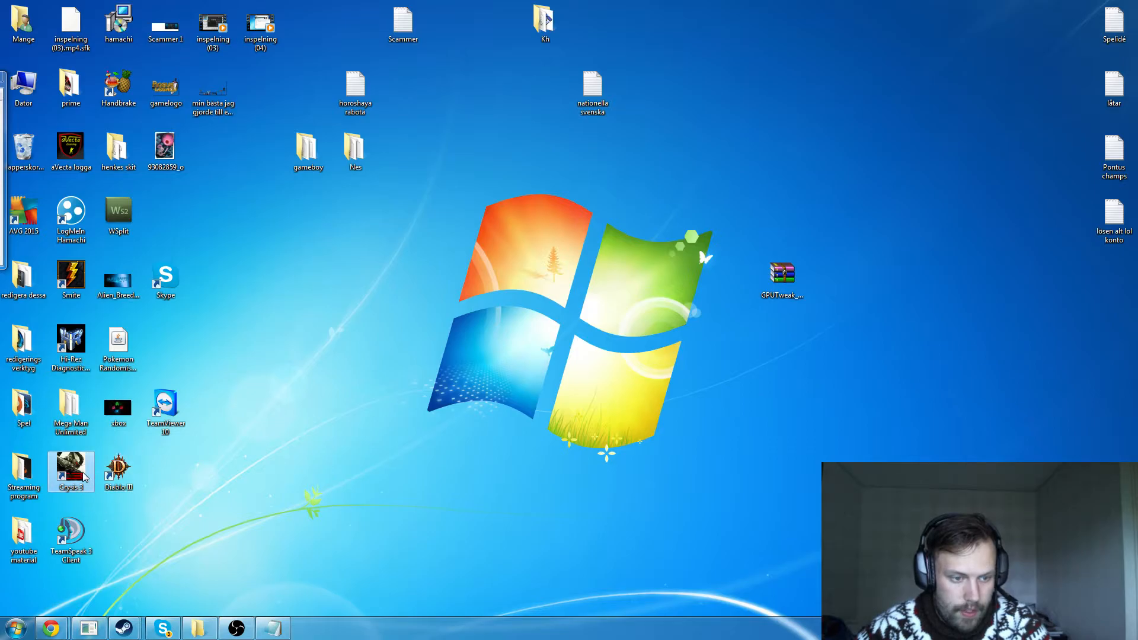
mouse_move(158, 493)
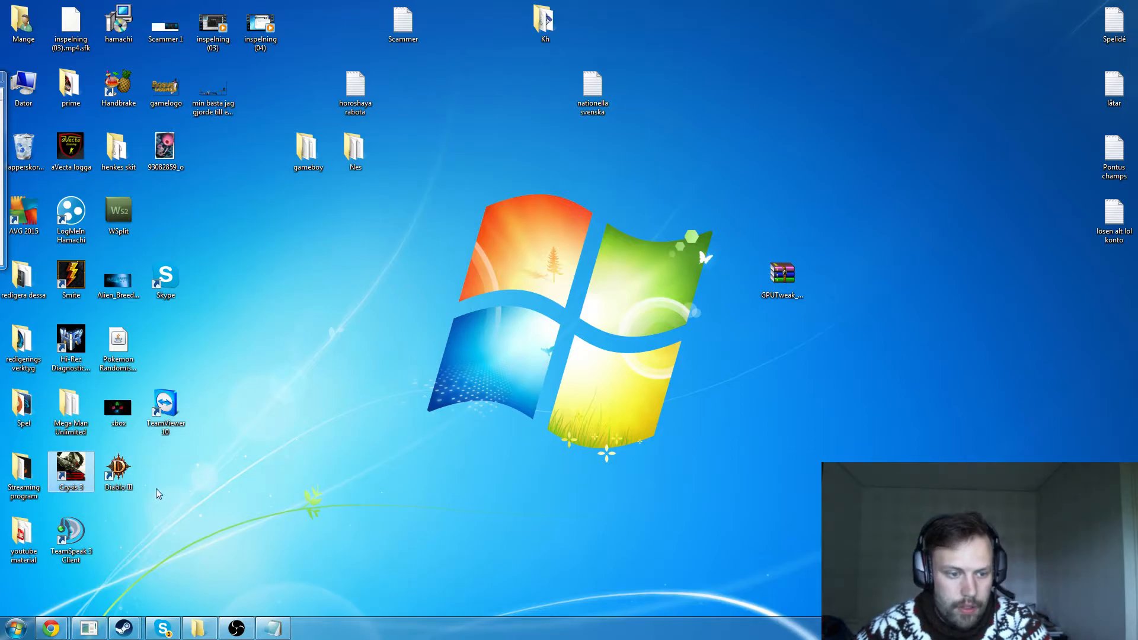
mouse_move(50, 627)
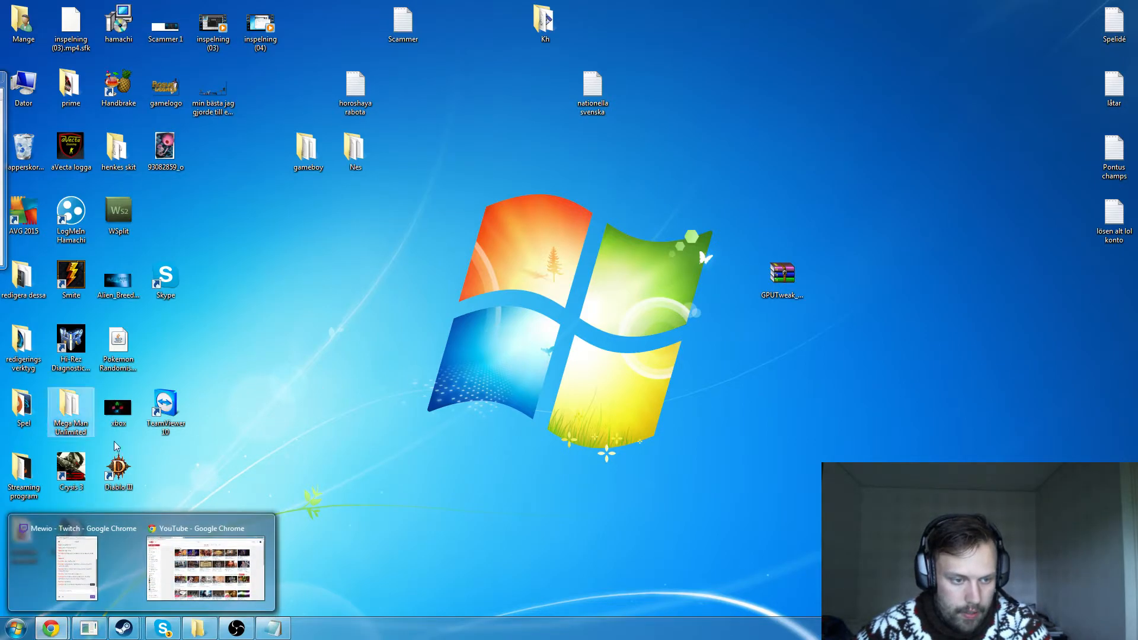
View and close the Spel folder of launcher shortcuts, then move the gameboy and Nes folders beside the other icons
double_click(23, 407)
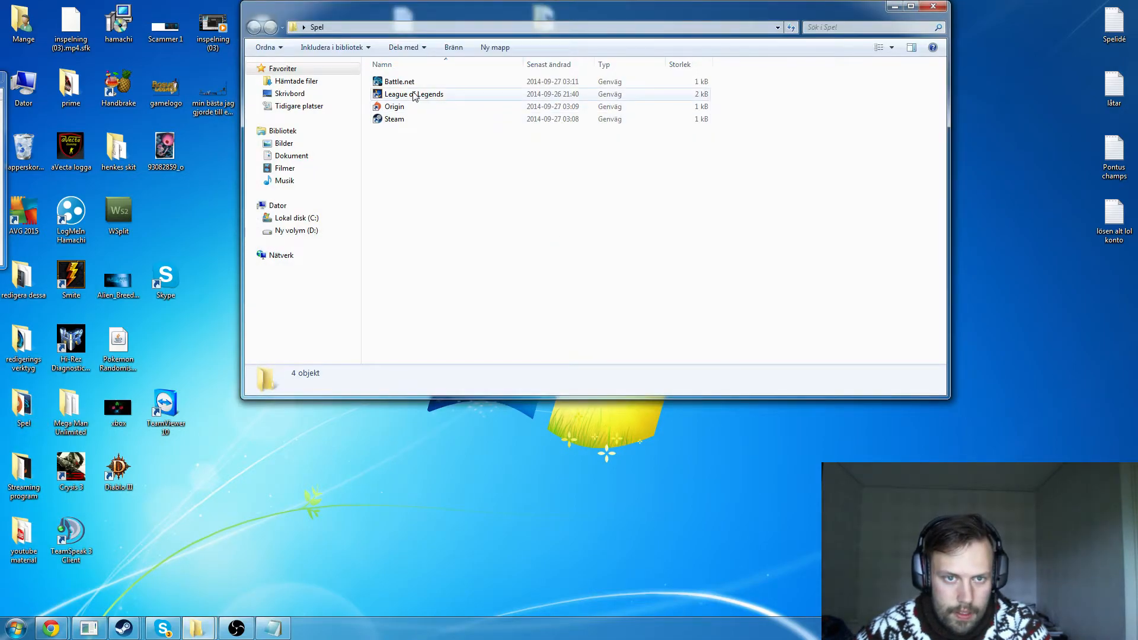
click(413, 93)
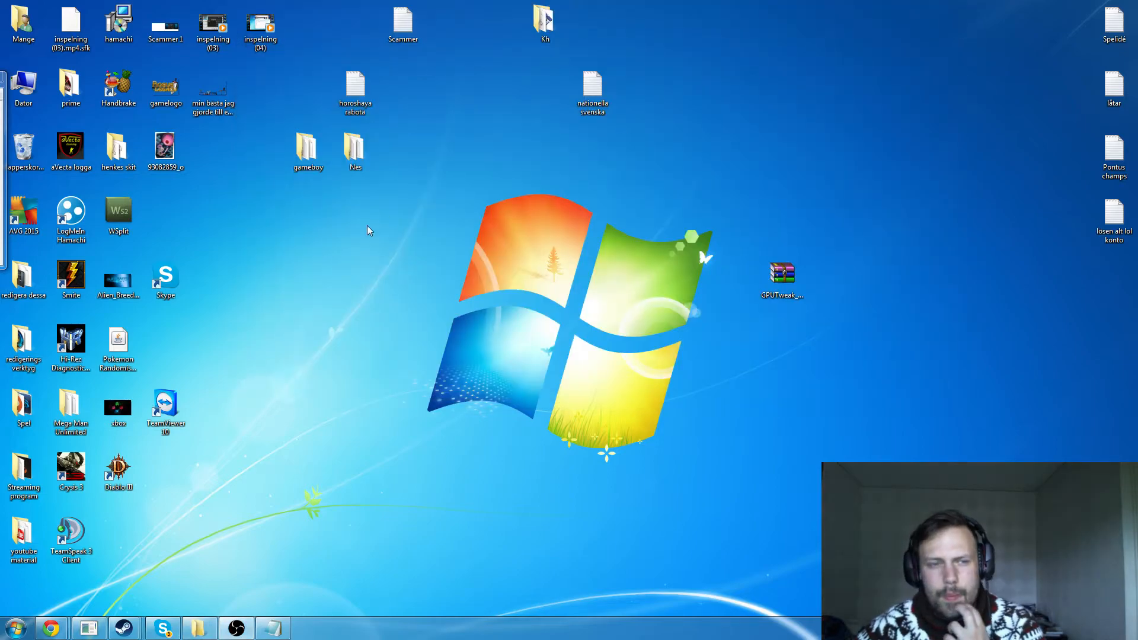
click(308, 149)
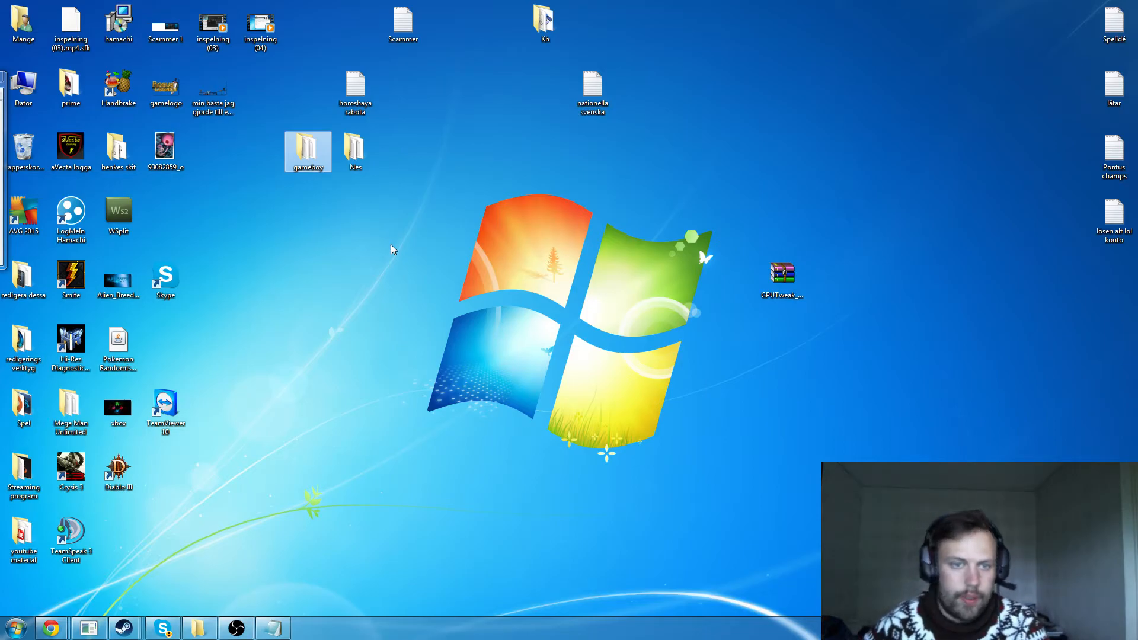
click(354, 148)
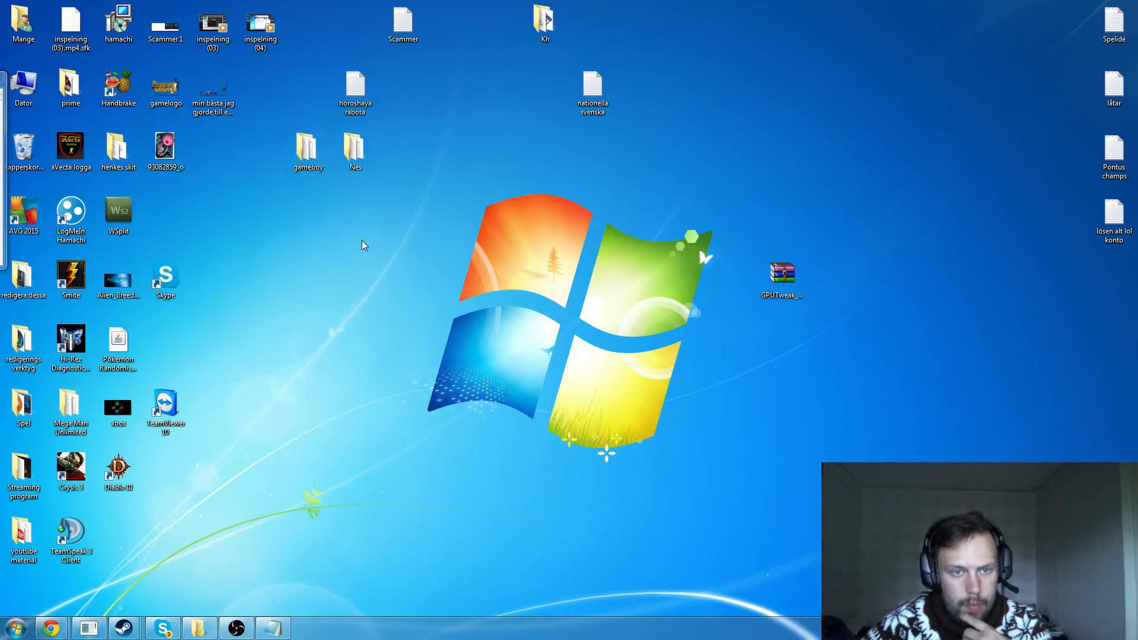
click(307, 145)
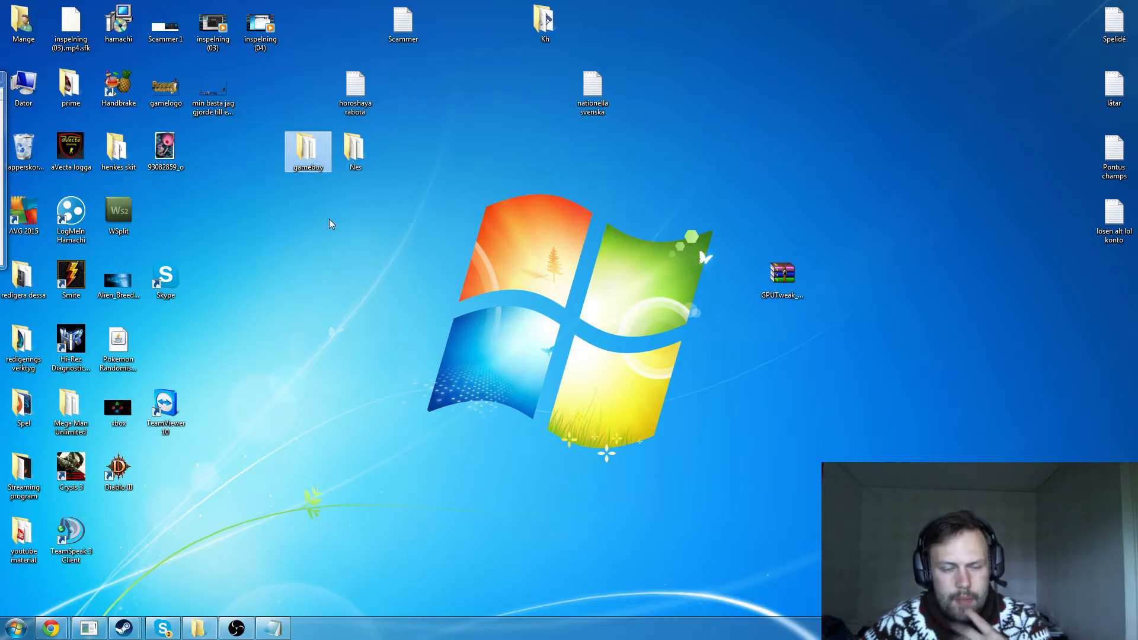
mouse_move(348, 250)
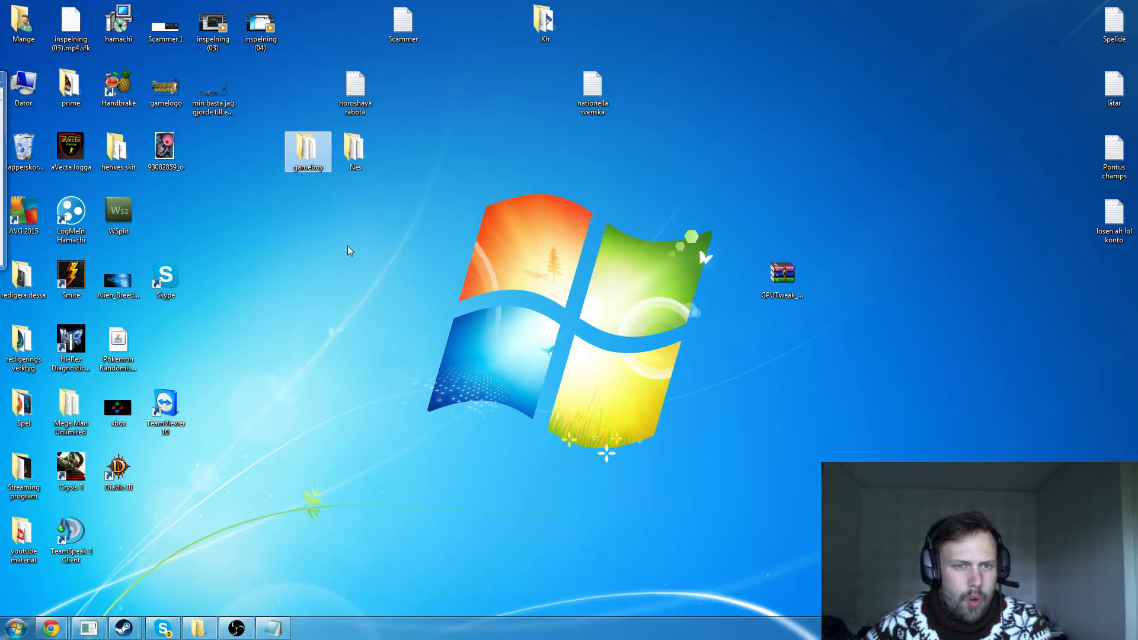
mouse_move(355, 149)
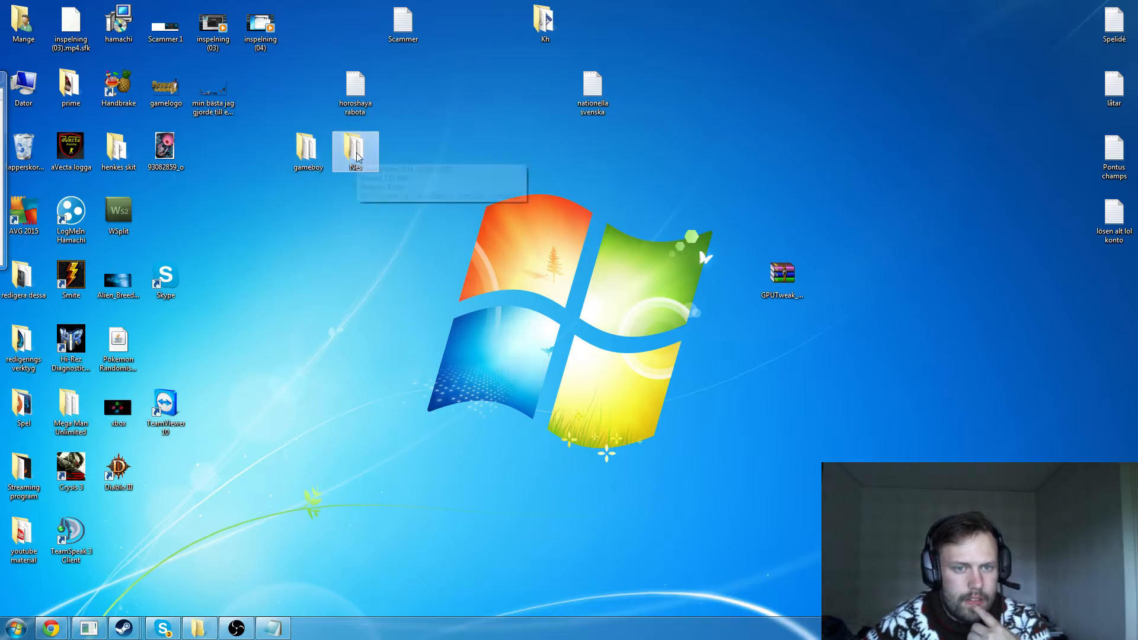
mouse_move(301, 185)
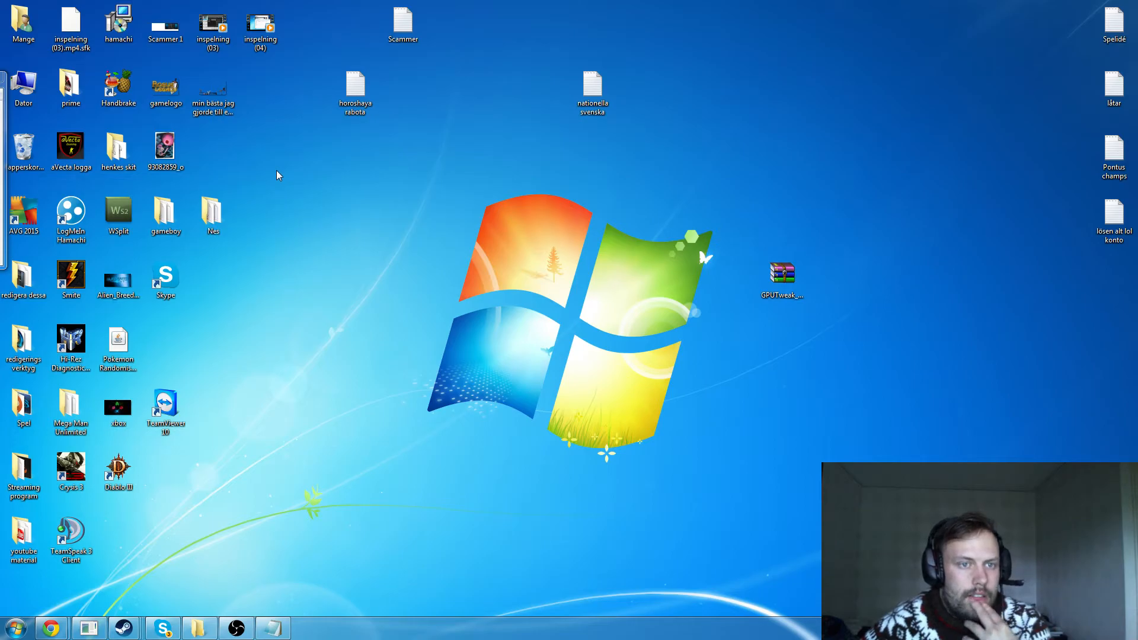
mouse_move(278, 176)
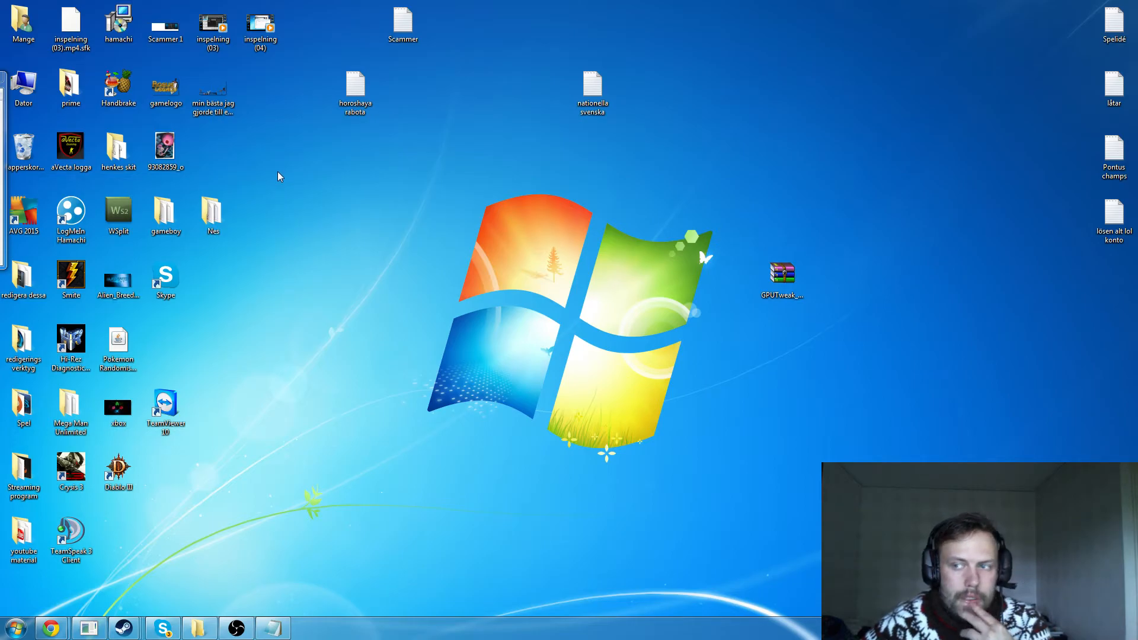
mouse_move(296, 364)
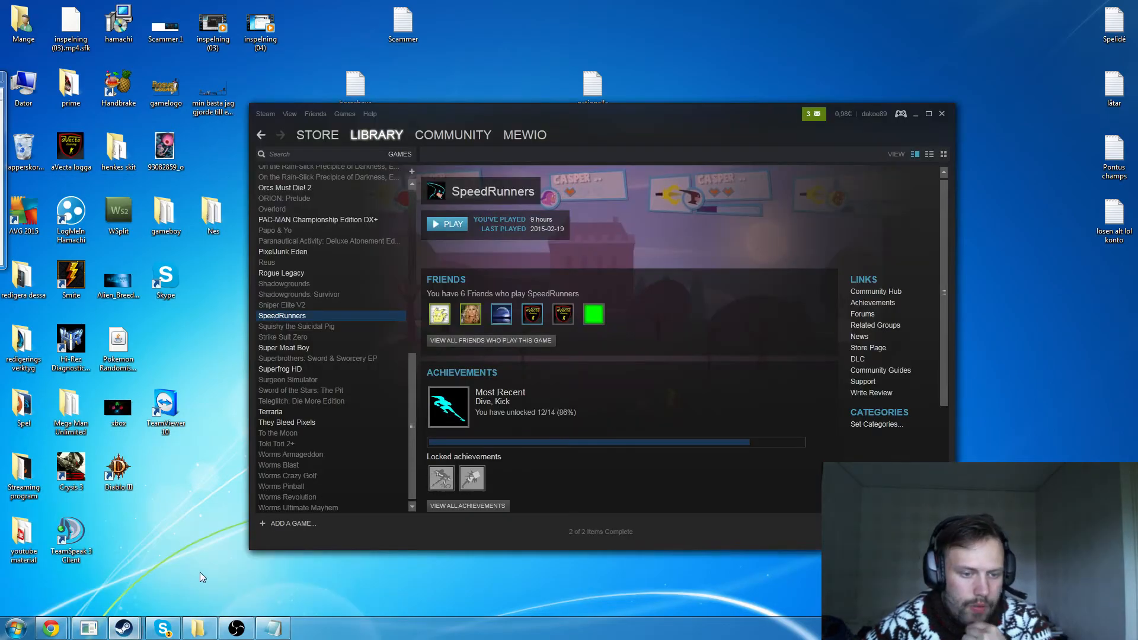
mouse_move(378, 319)
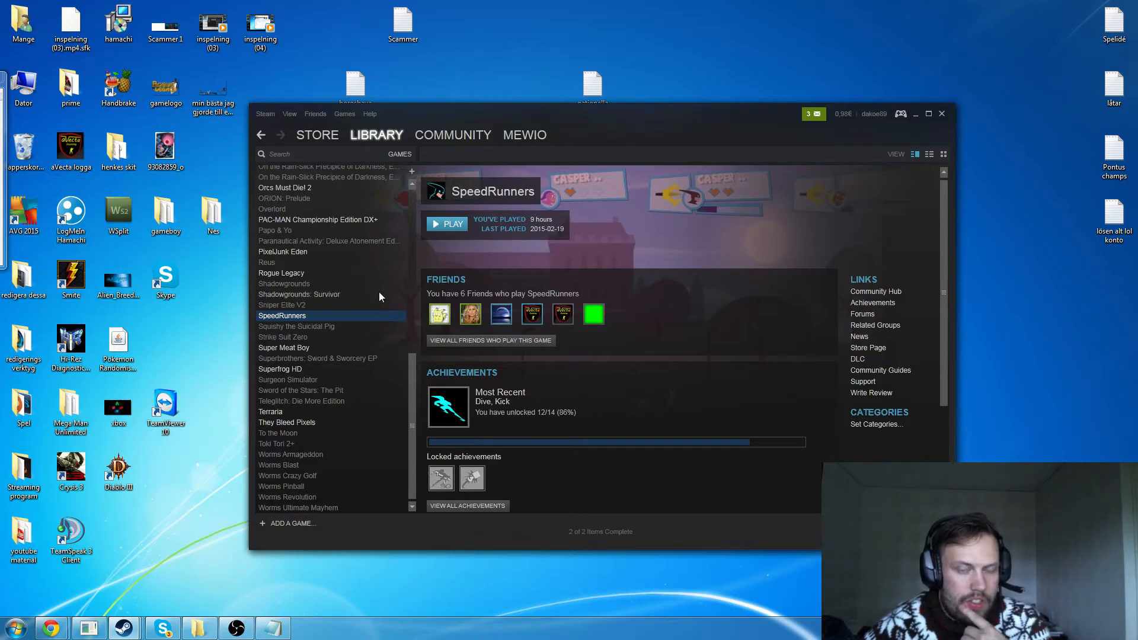
Switch from the SpeedRunners library page to the Steam store front page
click(317, 135)
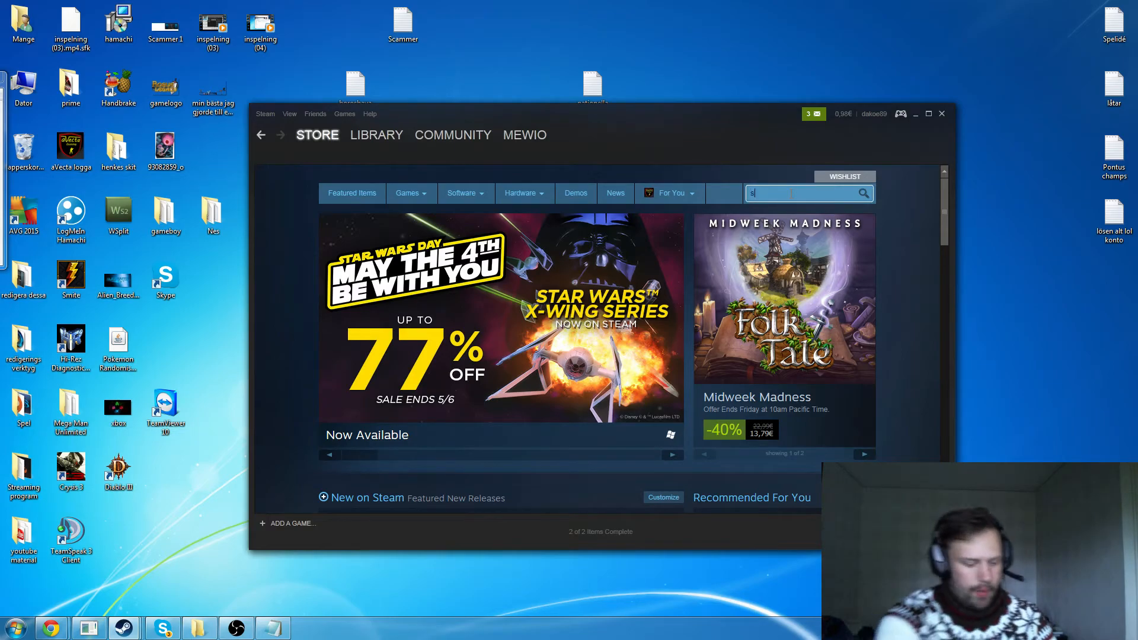
Search the store for 'hovel', return to the library, then minimize Steam to the desktop
text(hovel)
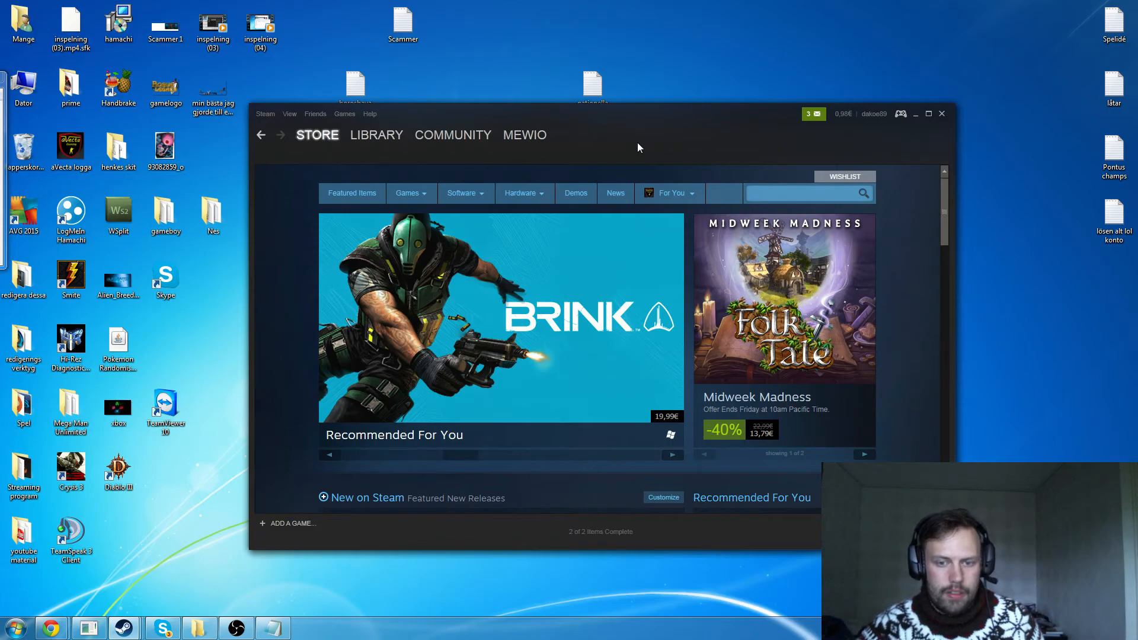
mouse_move(677, 145)
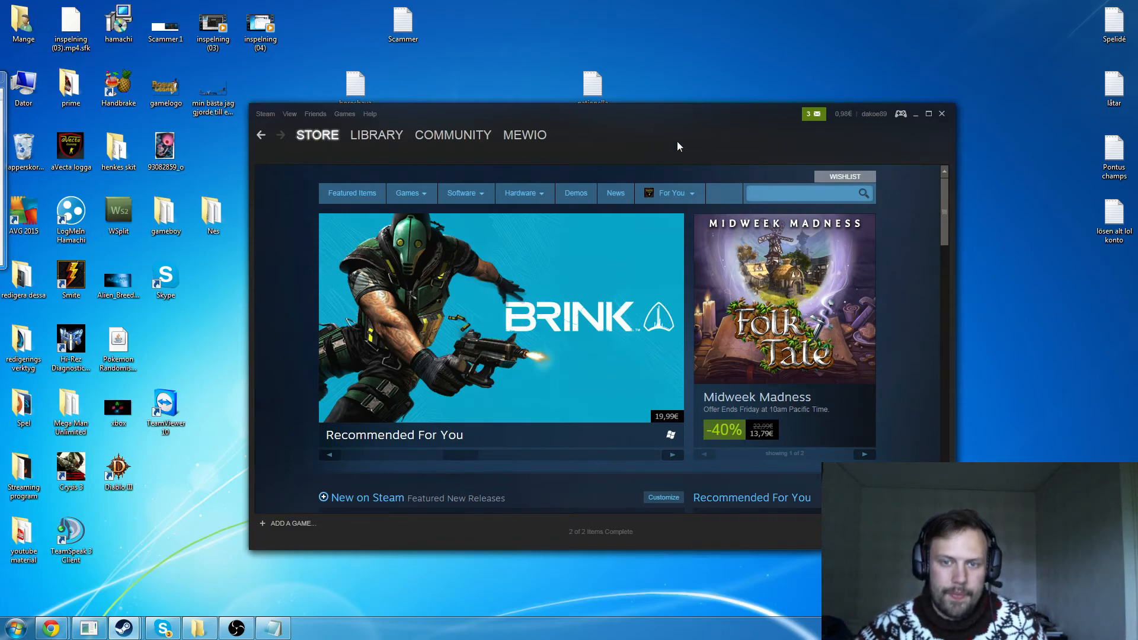
click(816, 114)
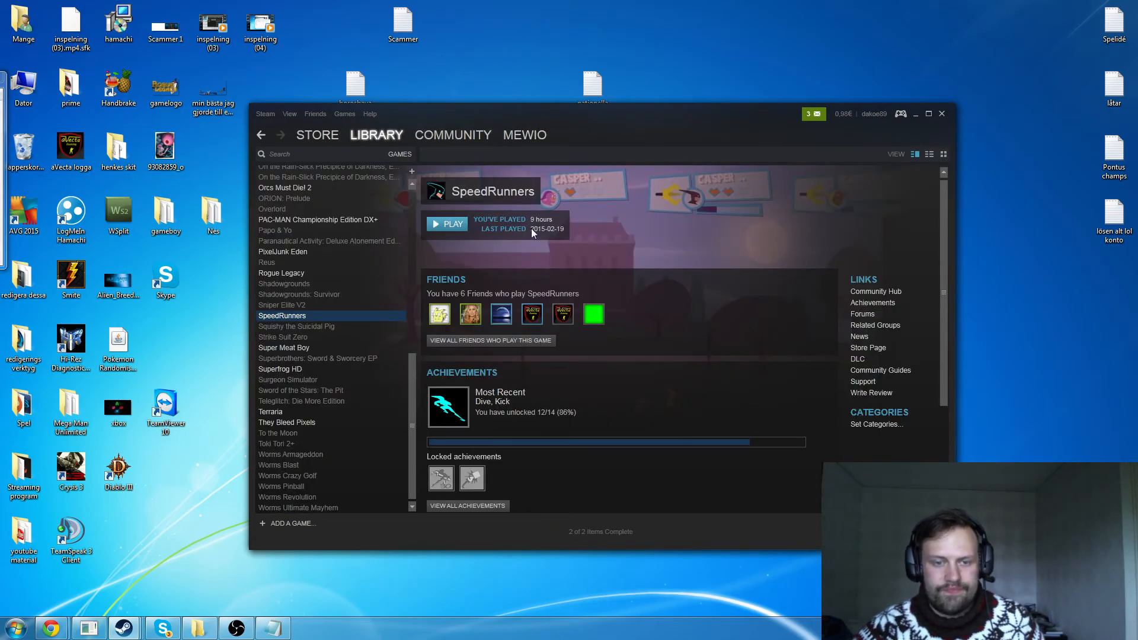
click(915, 113)
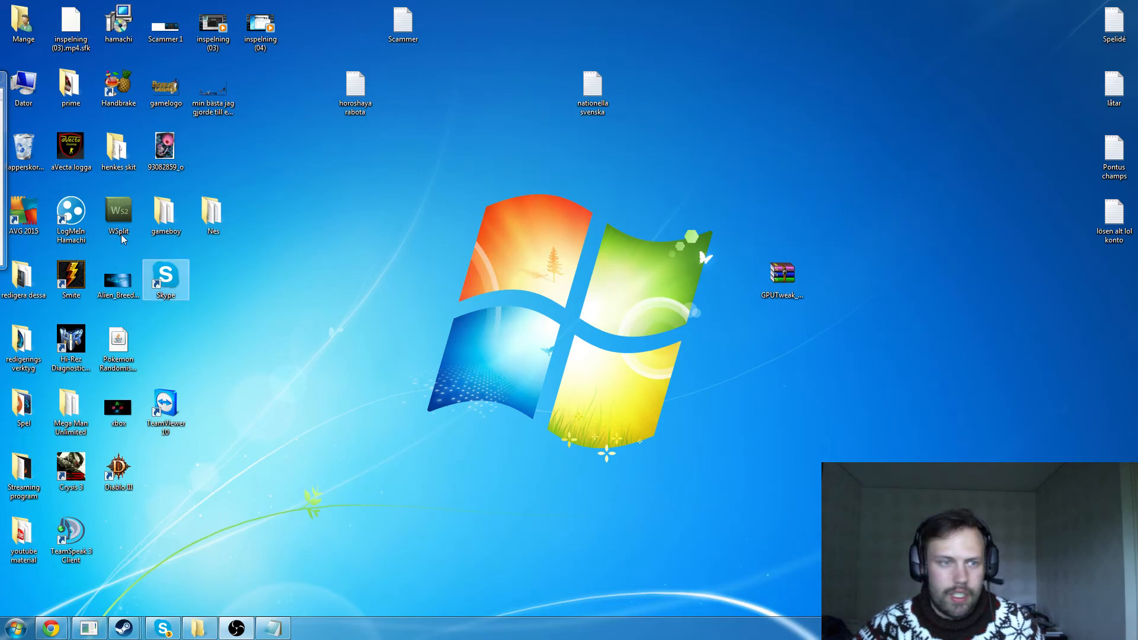